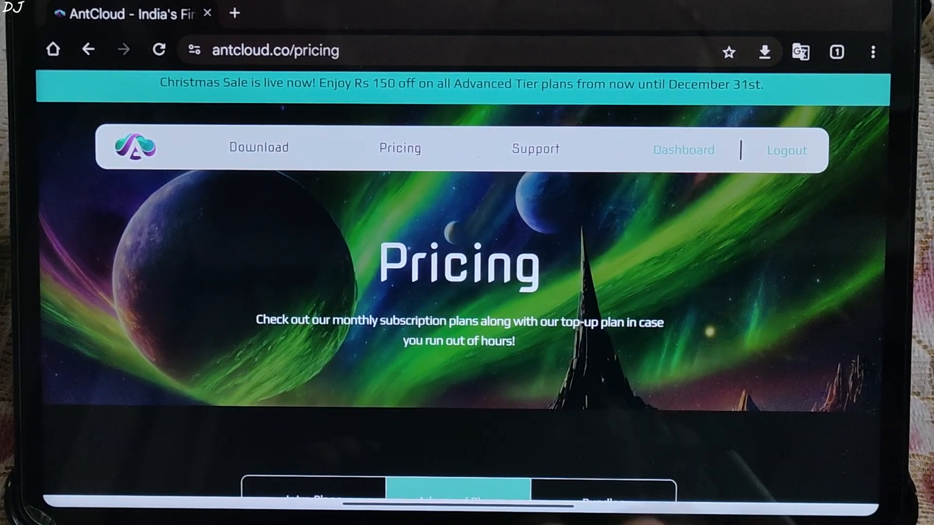
Step: Browse the AntCloud pricing page and bring up the Advanced plans comparison table
scroll(down, 3)
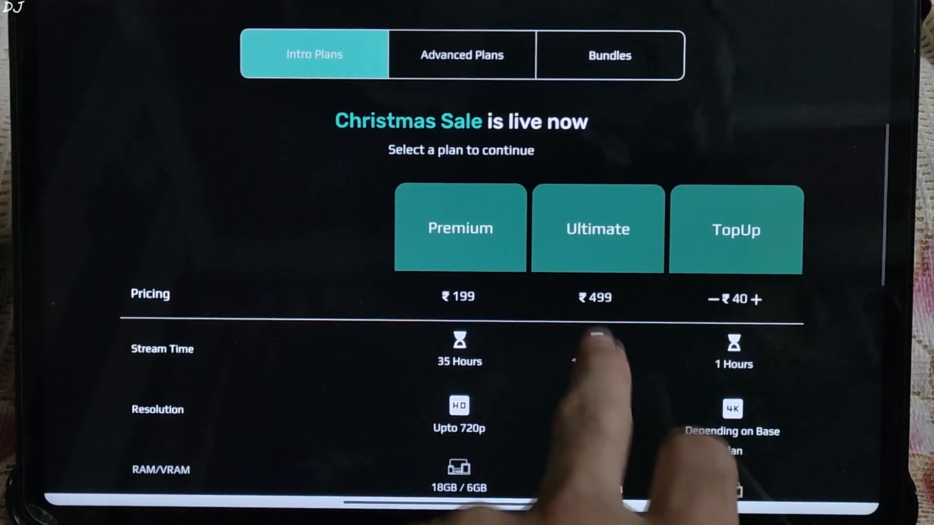
scroll(down, 3)
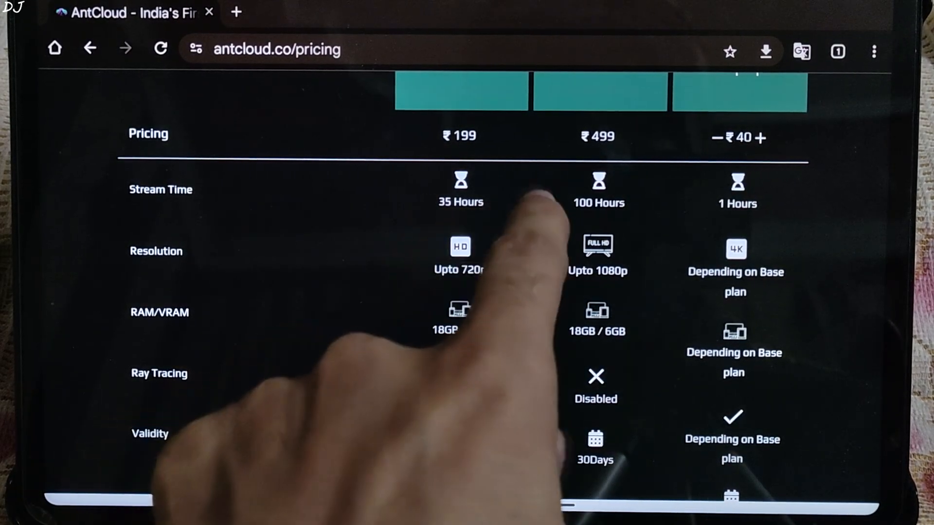
scroll(up, 3)
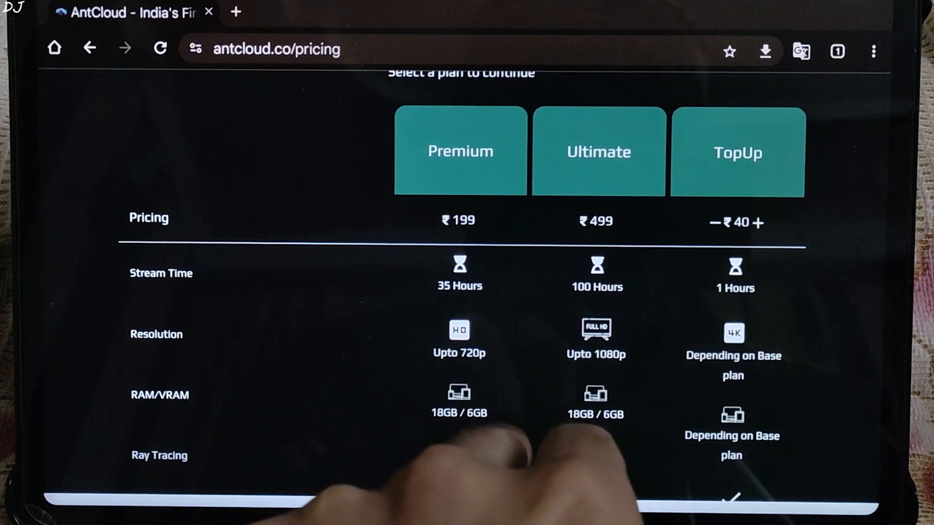
scroll(down, 3)
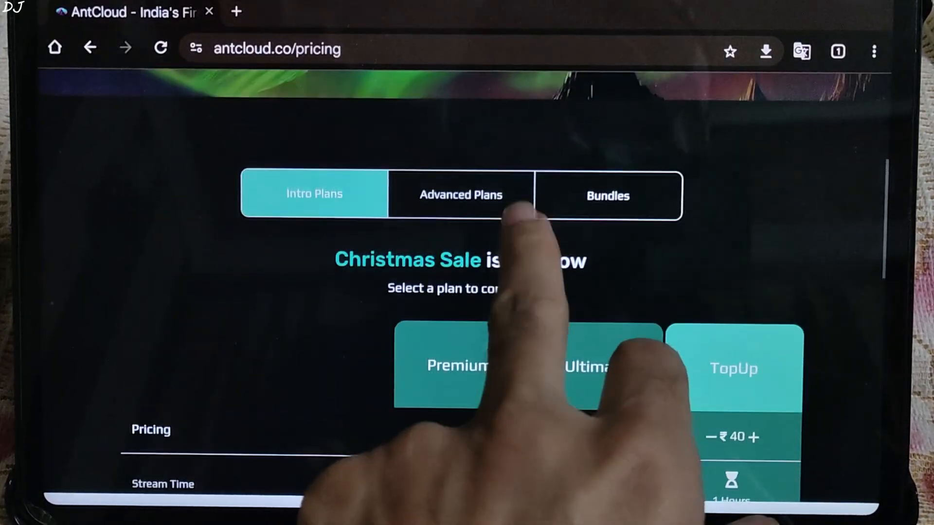
click(459, 194)
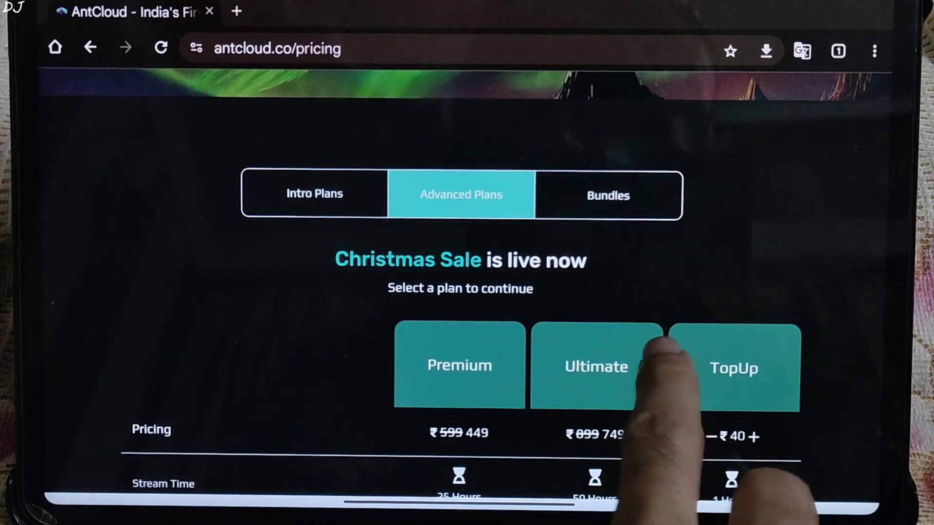
scroll(down, 3)
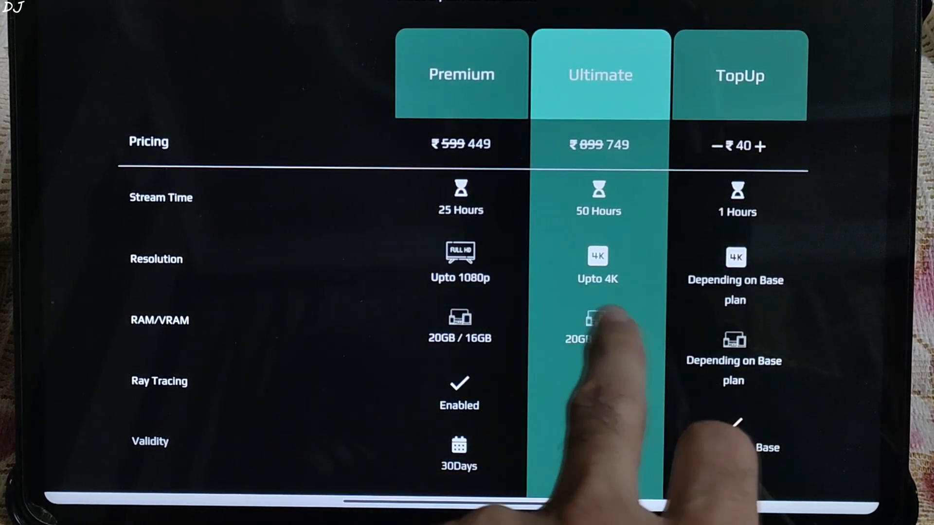
scroll(up, 3)
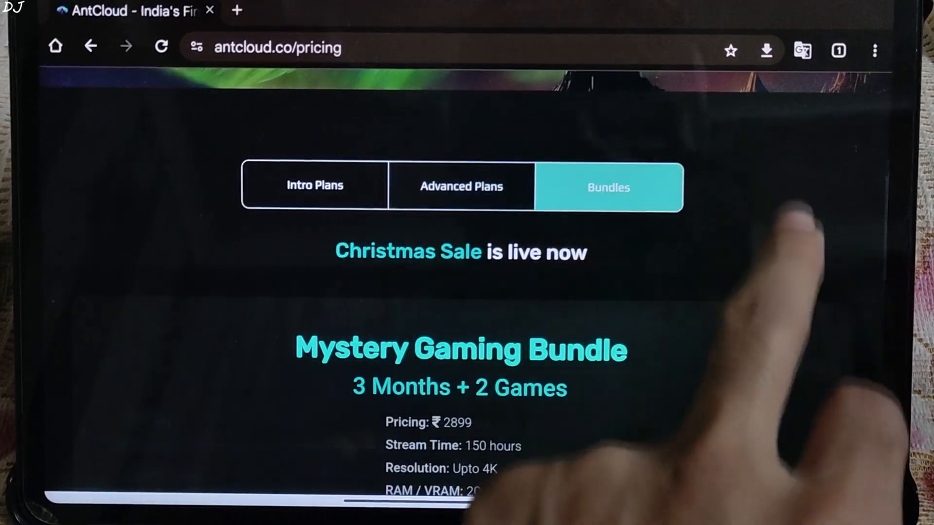
Step: Scroll through the Mystery Gaming Bundle details (3 Months + 2 Games, ₹2899)
scroll(down, 3)
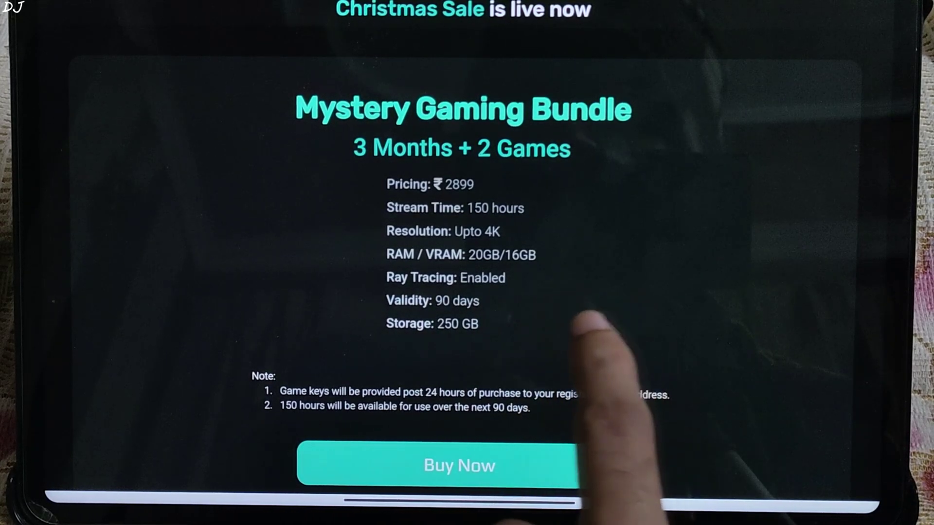
scroll(down, 3)
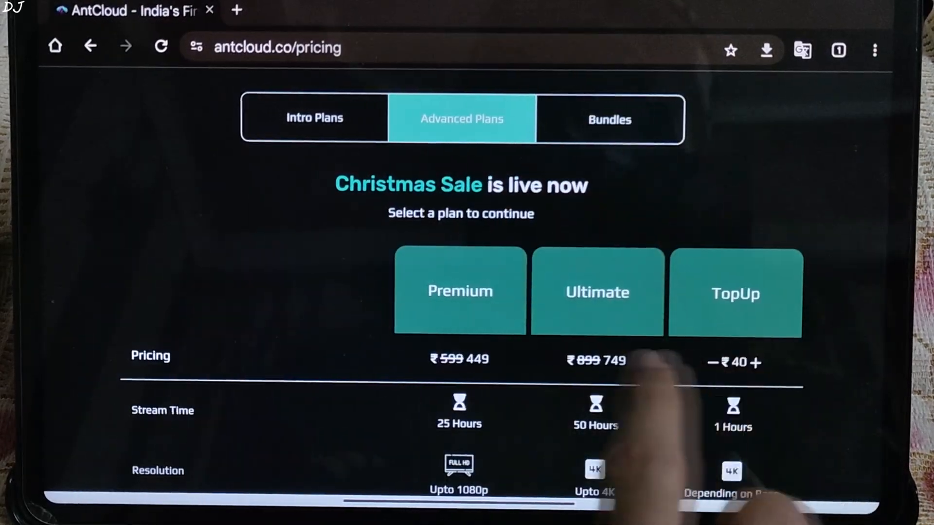
Step: Scroll down the Advanced plans table and continue with the Premium plan
scroll(down, 3)
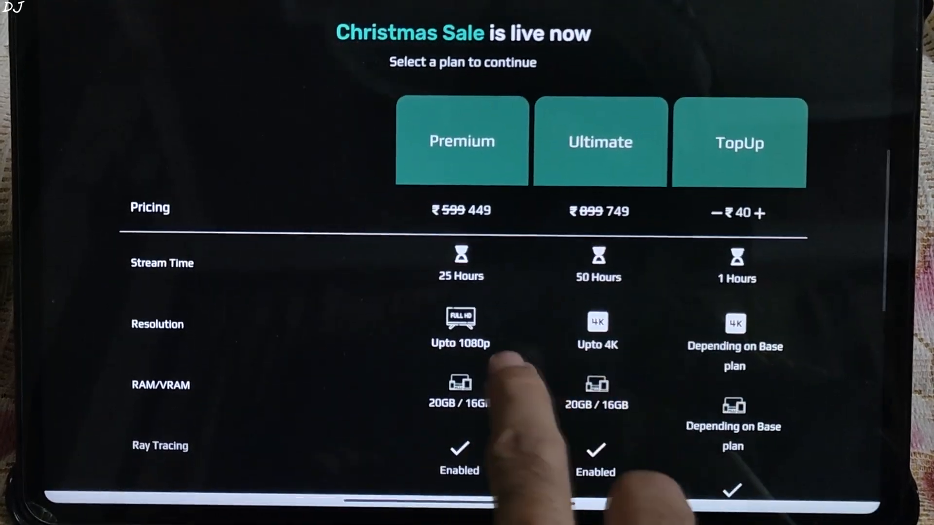
scroll(down, 3)
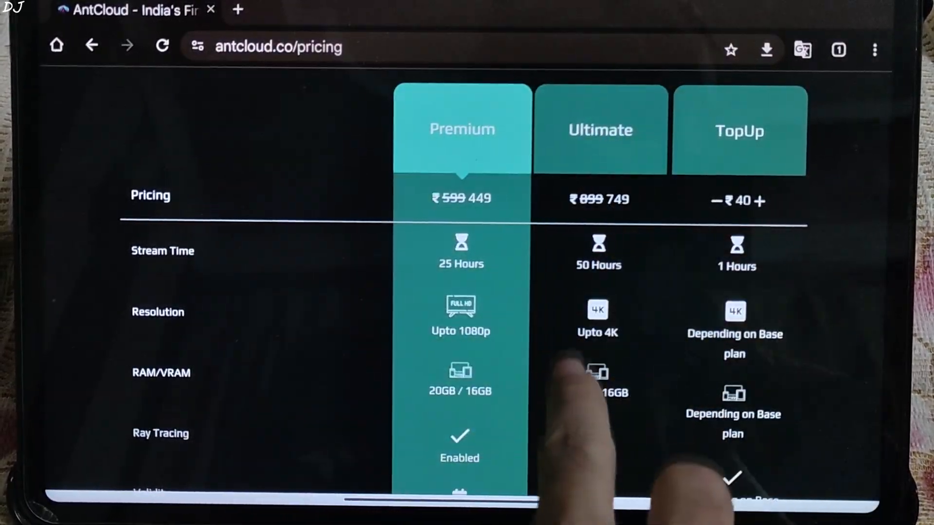
scroll(down, 3)
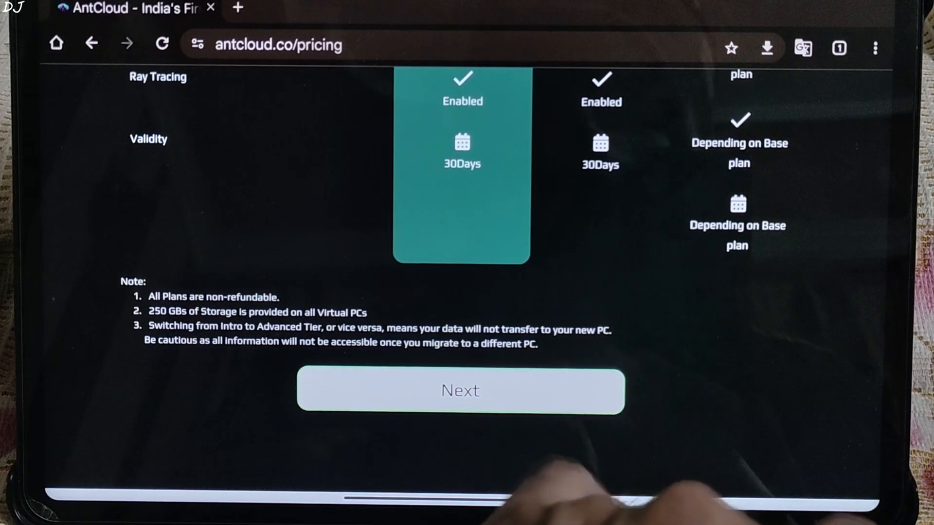
click(461, 391)
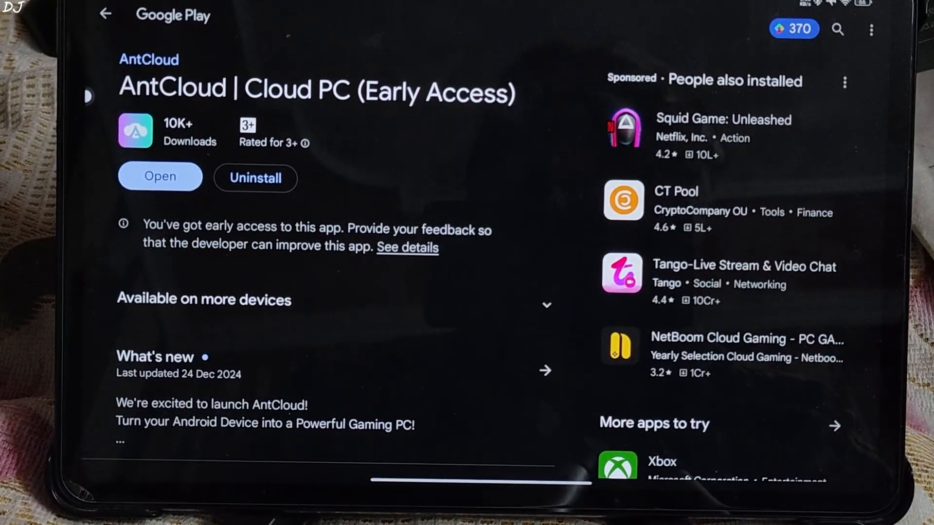
Step: Launch the installed AntCloud Cloud PC app from its Google Play listing
click(160, 176)
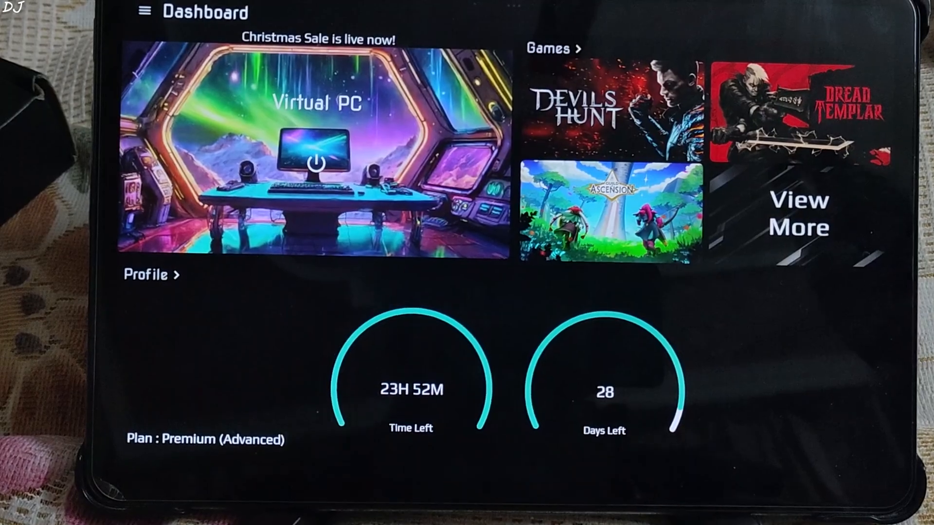
Step: Power on the Virtual PC from the AntCloud dashboard
click(315, 165)
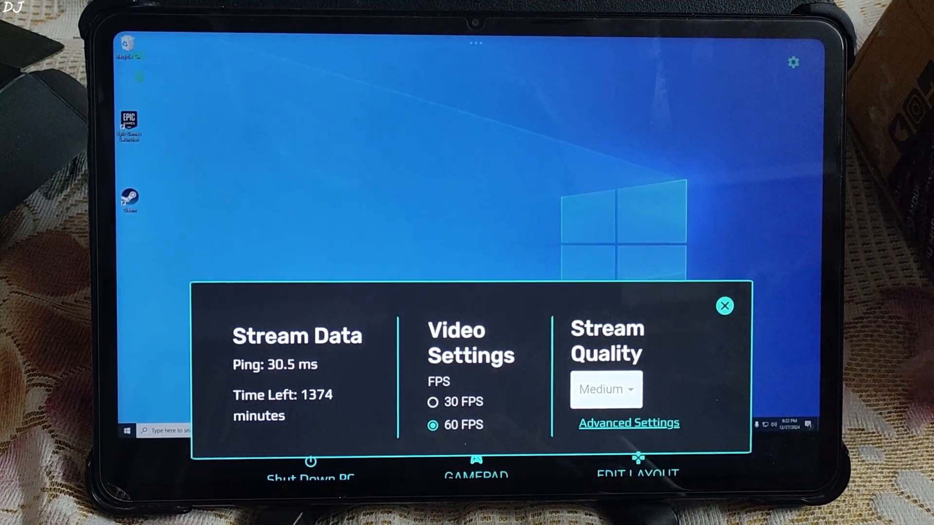
Step: Dismiss the stream settings panel showing 60 FPS at Medium quality
click(605, 389)
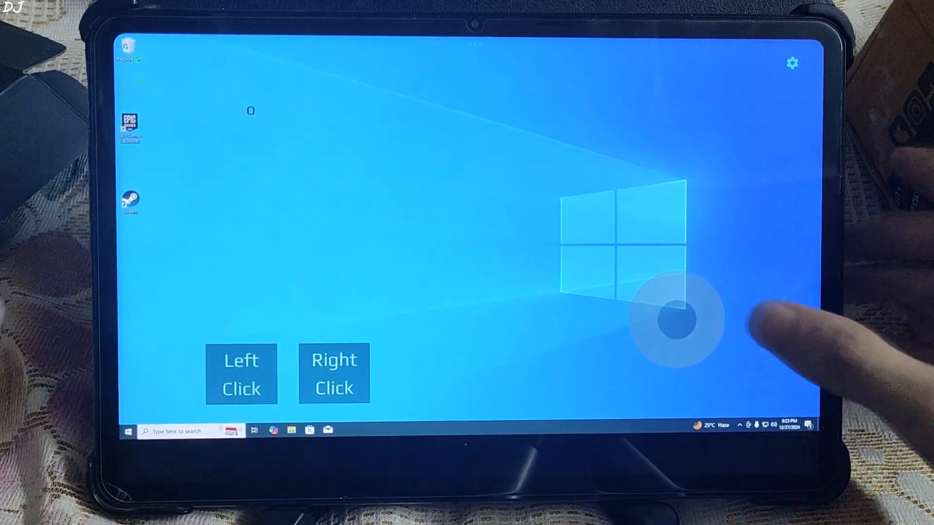
Step: Hide the Left Click, Right Click and joystick overlay from the desktop
click(241, 374)
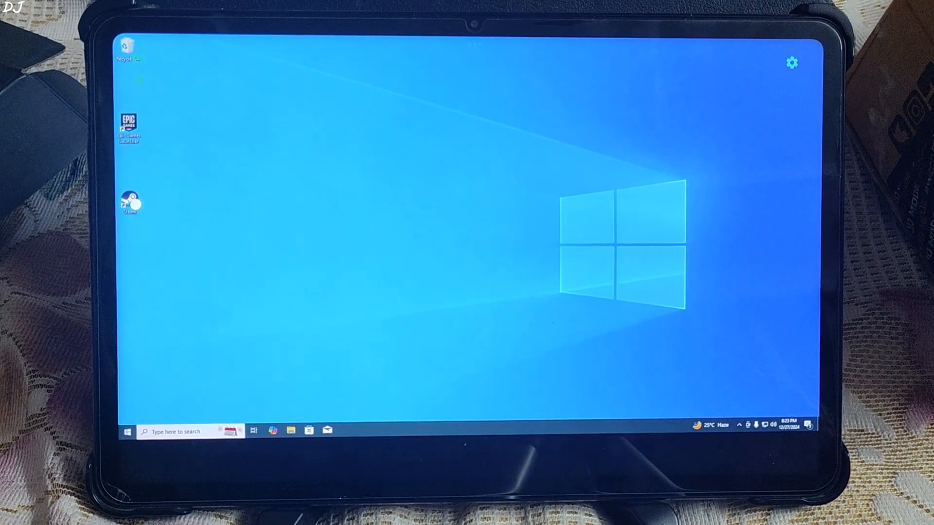
Step: Launch Steam, sign in, and review System Information (NVIDIA RTX A4000, 20442 Mb RAM)
double_click(128, 200)
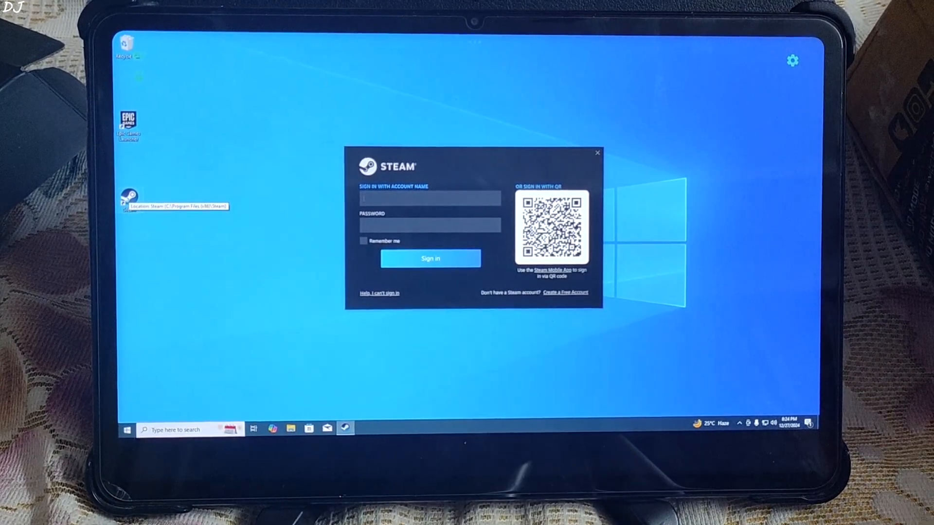
click(430, 199)
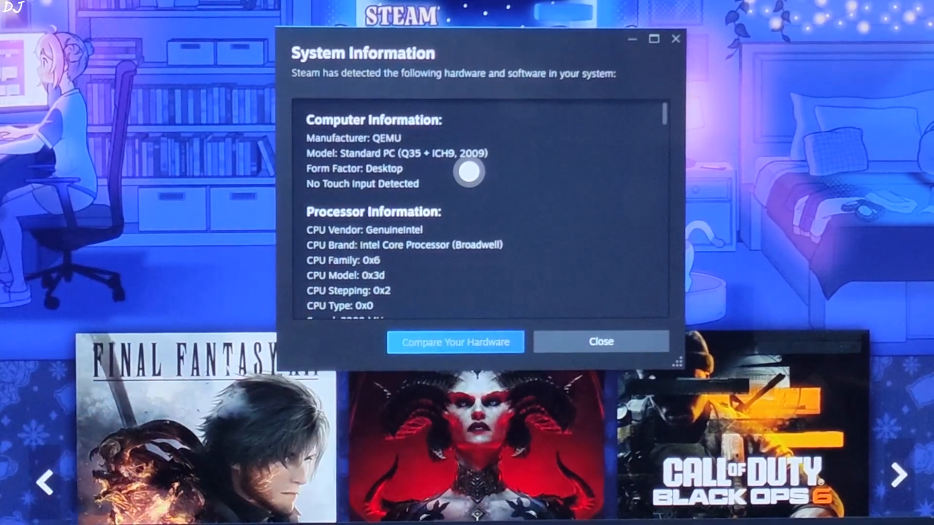
scroll(down, 3)
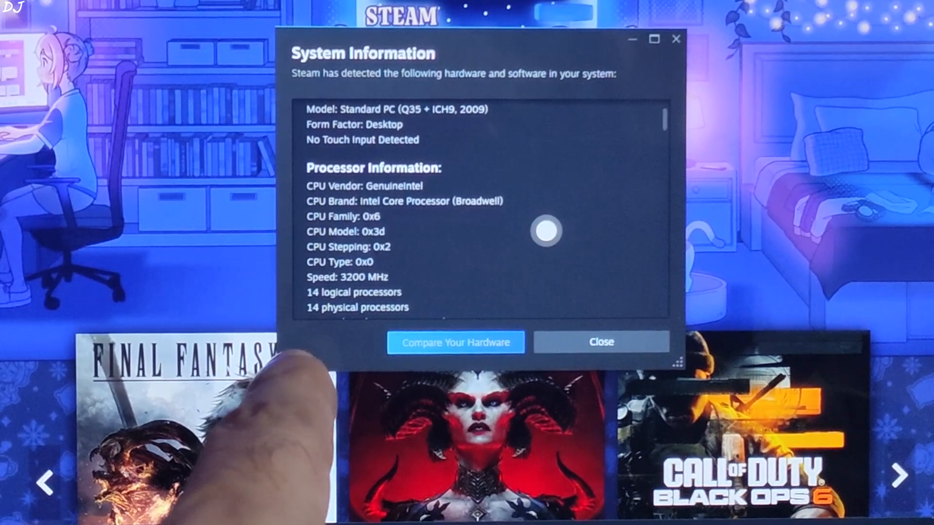
scroll(down, 3)
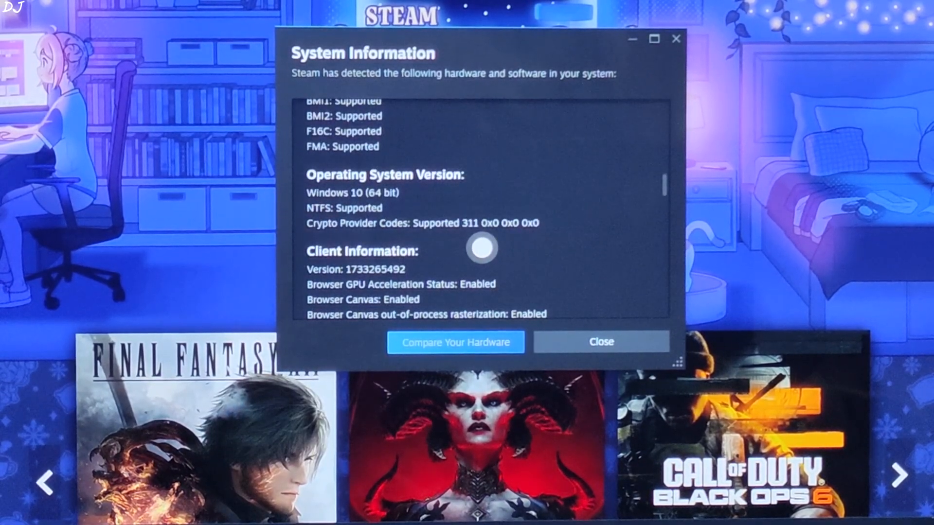
scroll(down, 3)
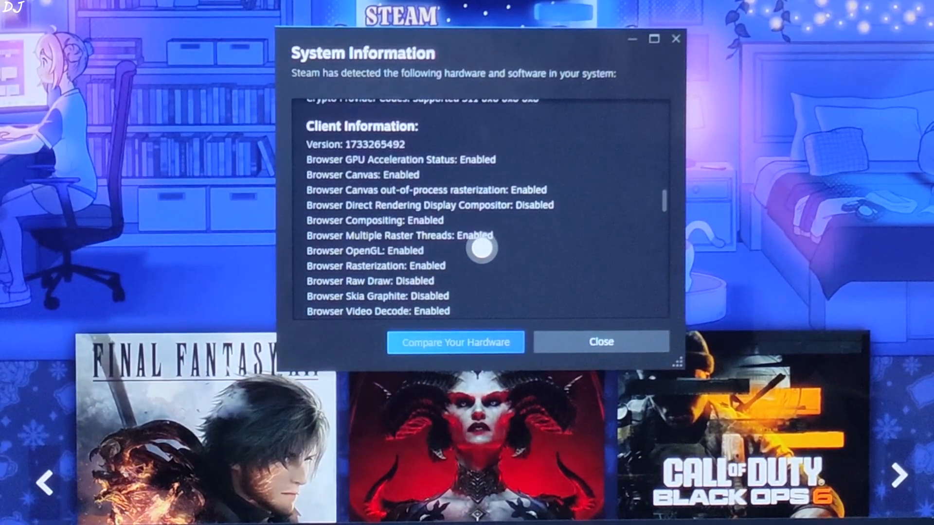
scroll(up, 3)
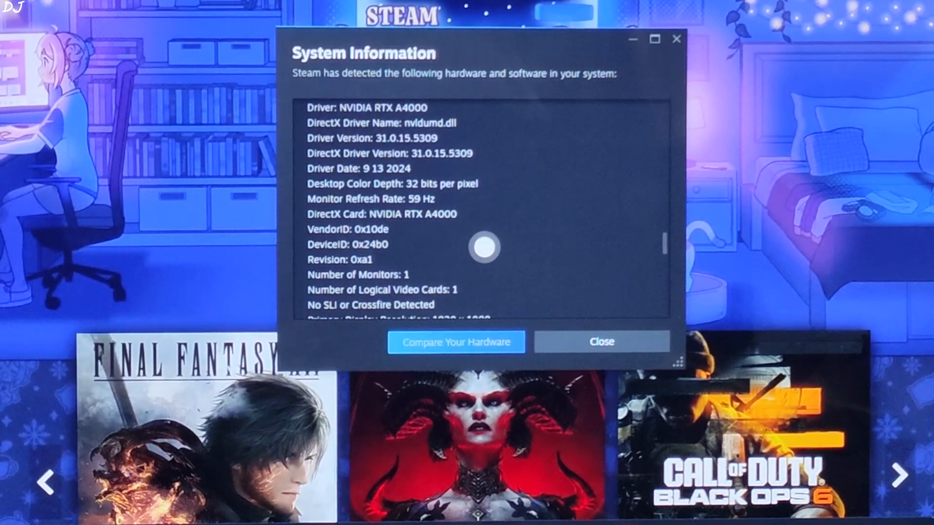
scroll(down, 3)
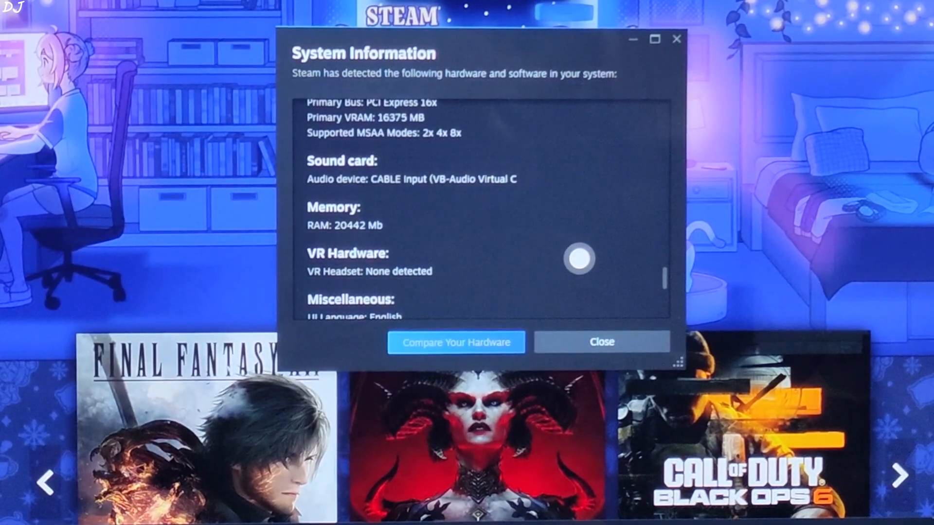
scroll(down, 3)
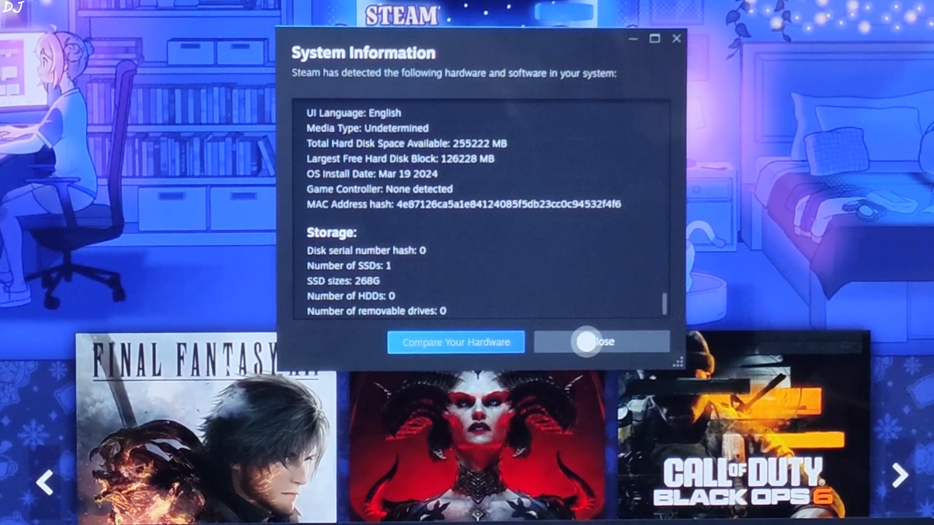
Step: Close Steam's System Information hardware report
click(602, 342)
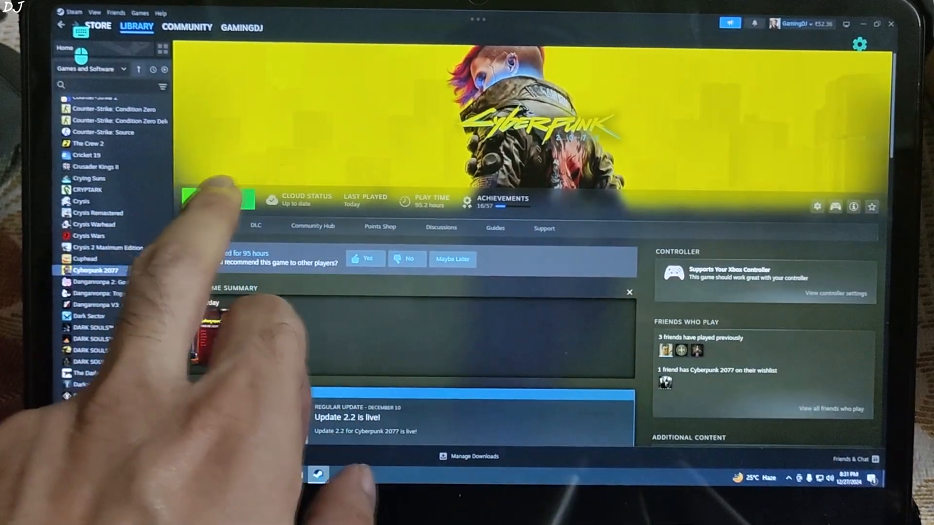
Step: Launch Cyberpunk 2077 and set Ray Tracing: Low, ray-traced sun shadows and DLSS Quality
click(215, 200)
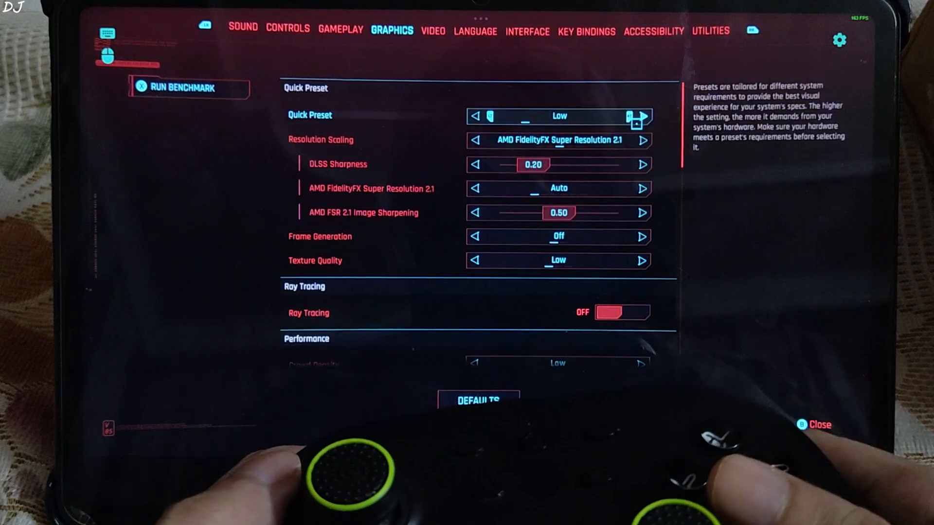
click(642, 116)
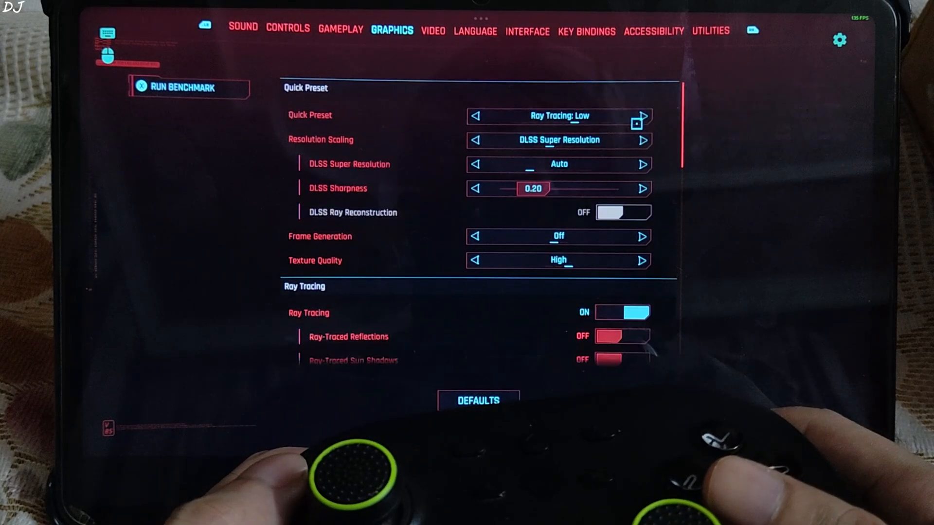
click(642, 116)
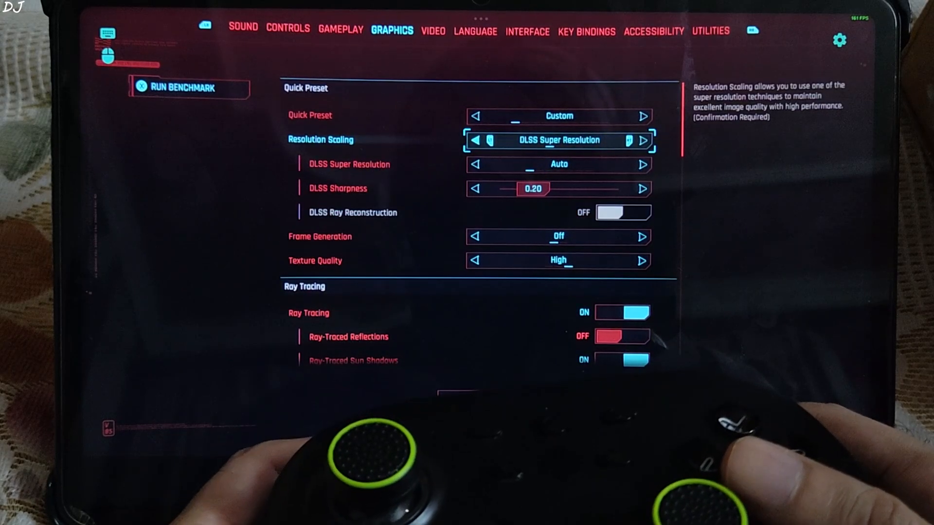
click(643, 164)
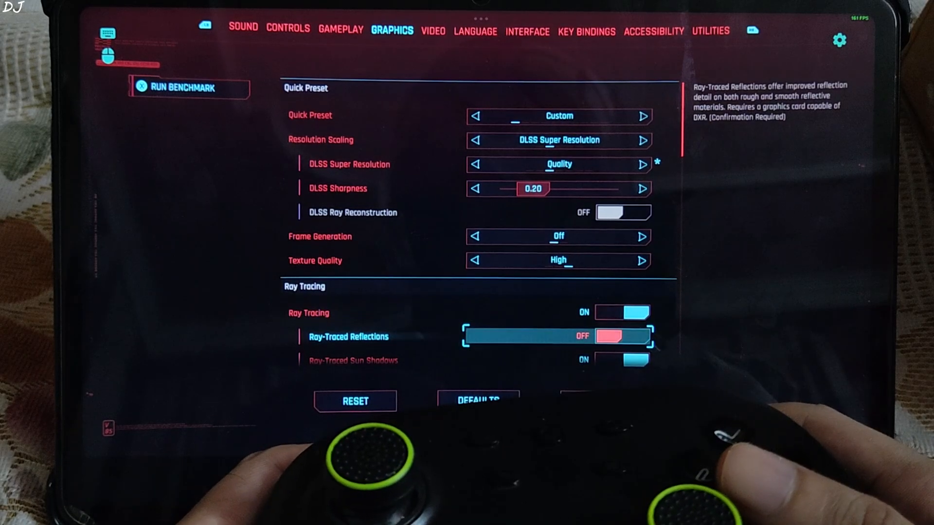
Step: Turn off film grain and move on to the Video display settings
scroll(down, 3)
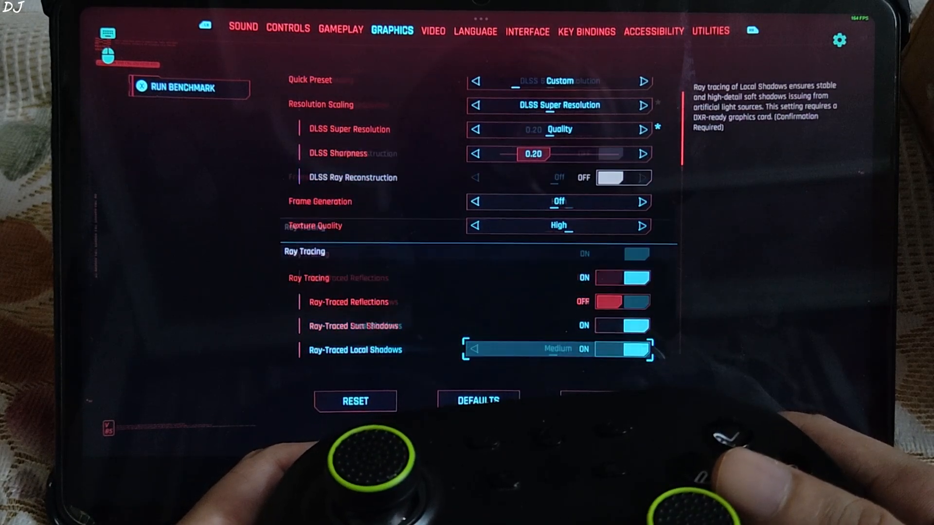
scroll(down, 3)
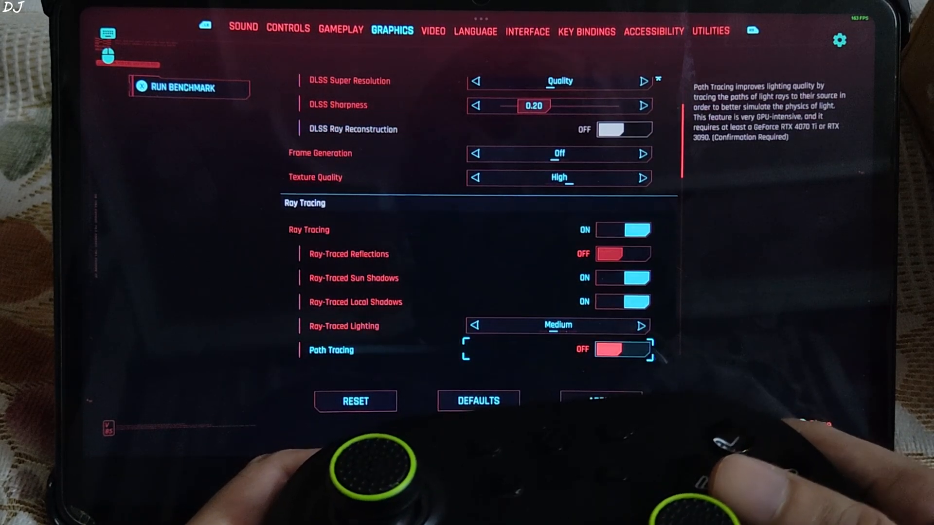
scroll(down, 3)
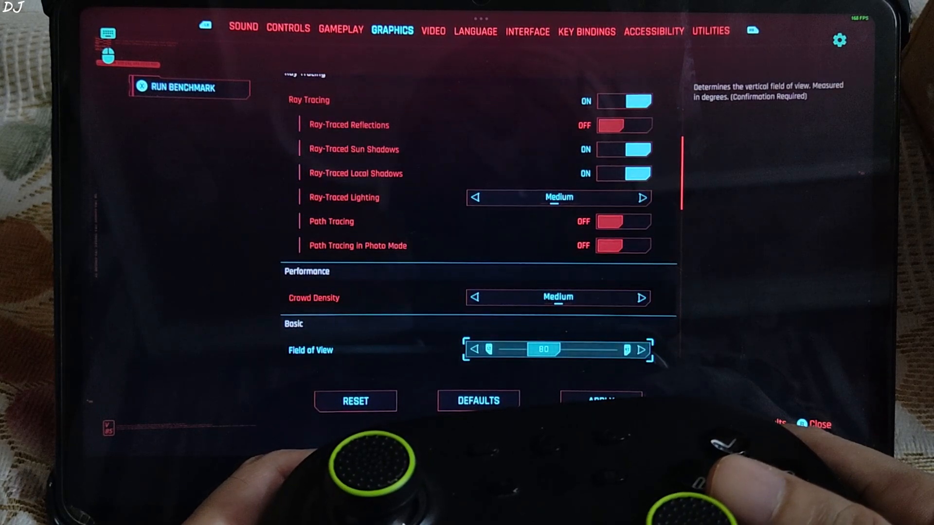
scroll(down, 3)
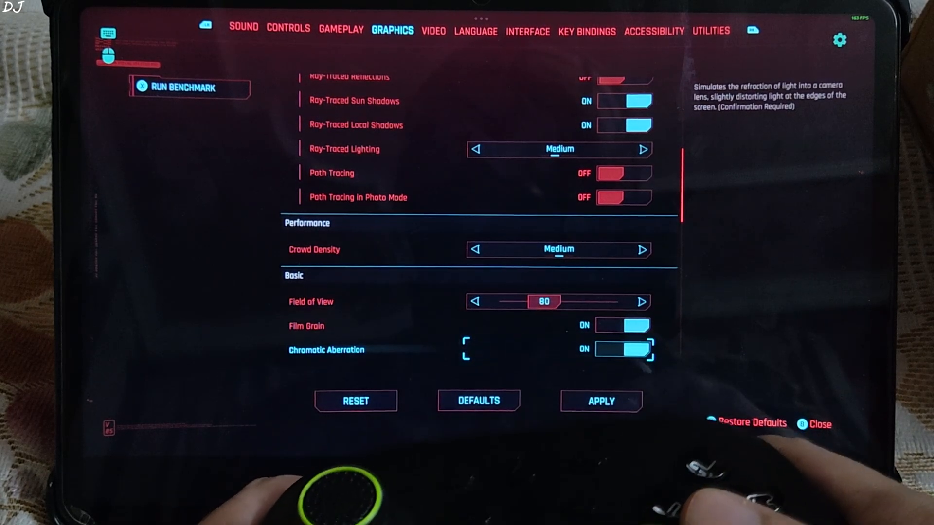
click(623, 326)
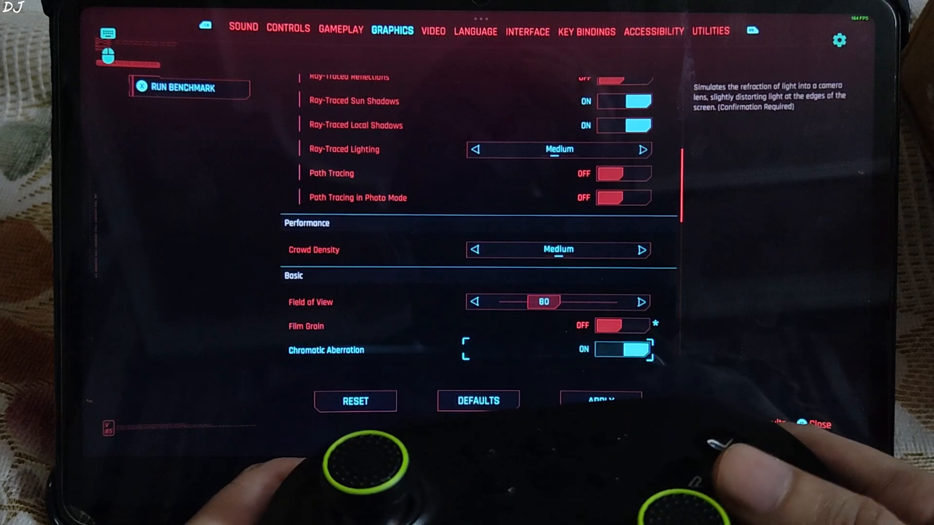
scroll(down, 3)
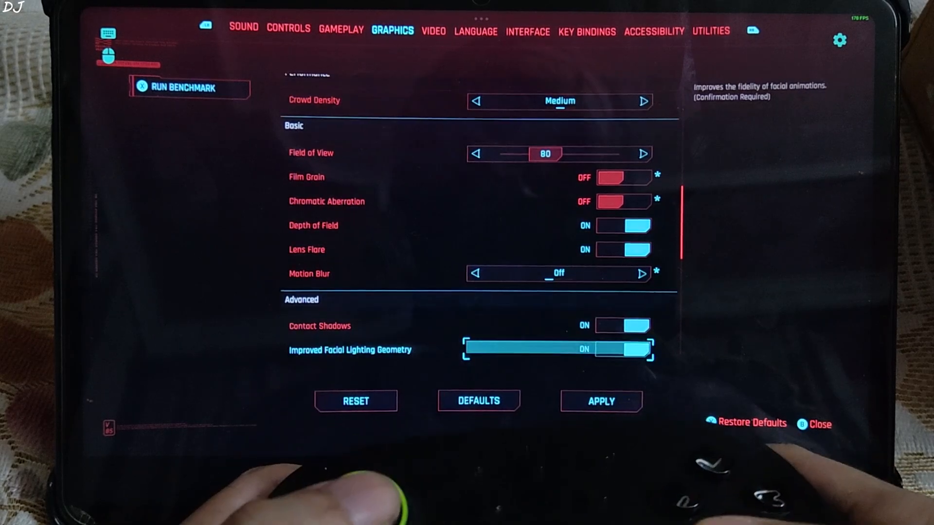
scroll(down, 3)
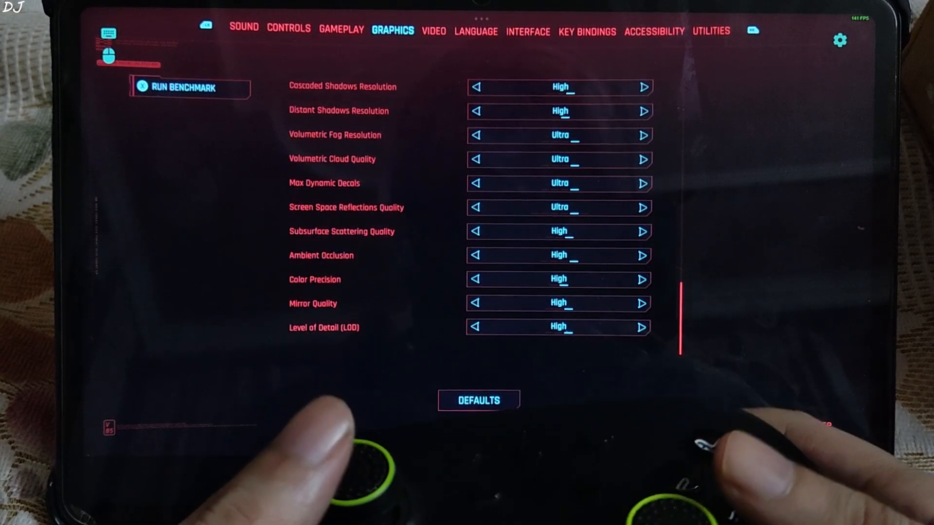
click(434, 30)
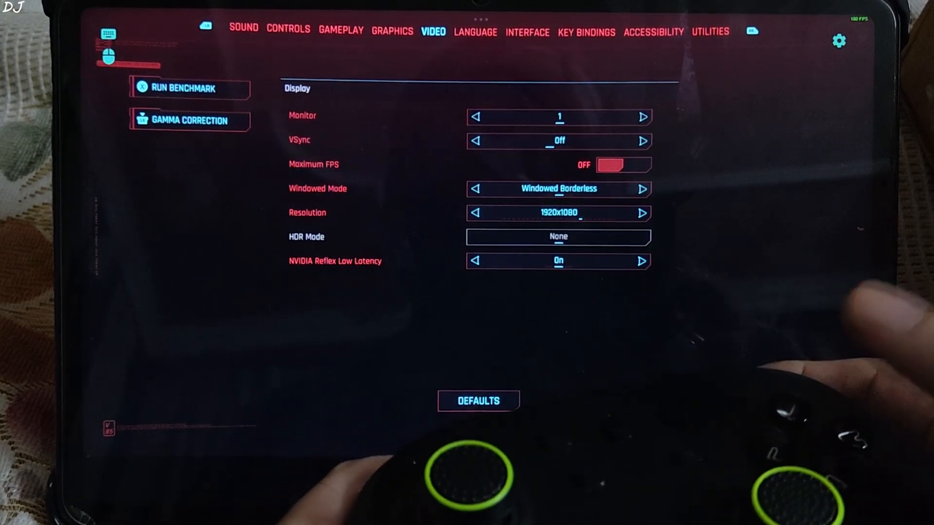
Step: Leave Cyberpunk 2077's settings to load the save and start playing
click(190, 87)
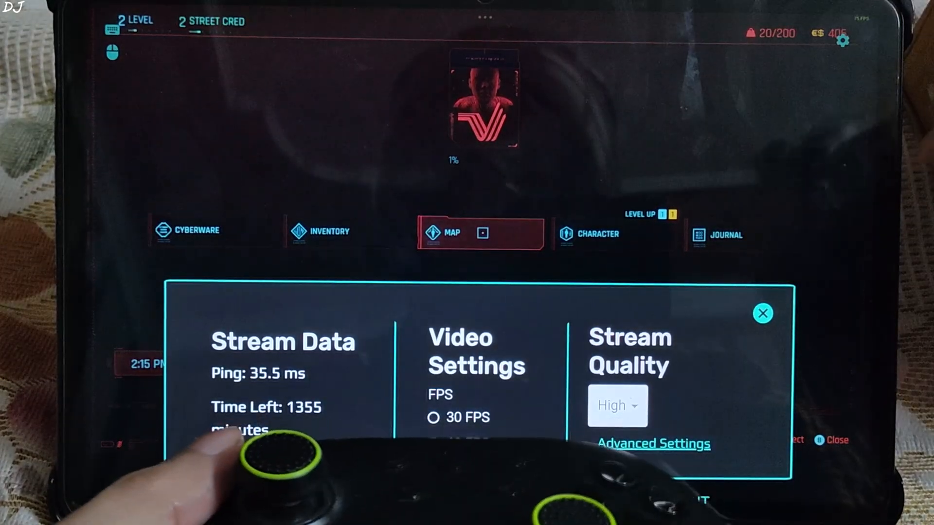
Step: Set the AntCloud stream quality to Medium at 60 FPS
click(618, 405)
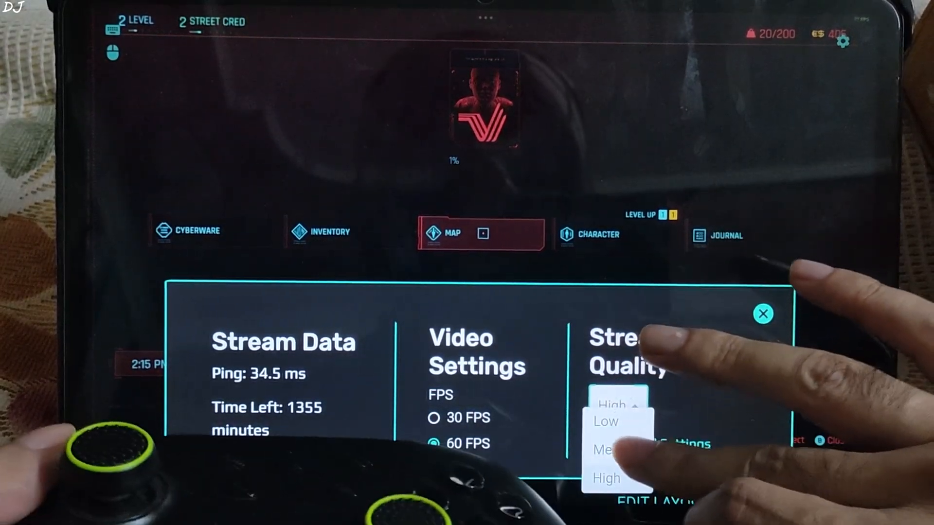
click(763, 314)
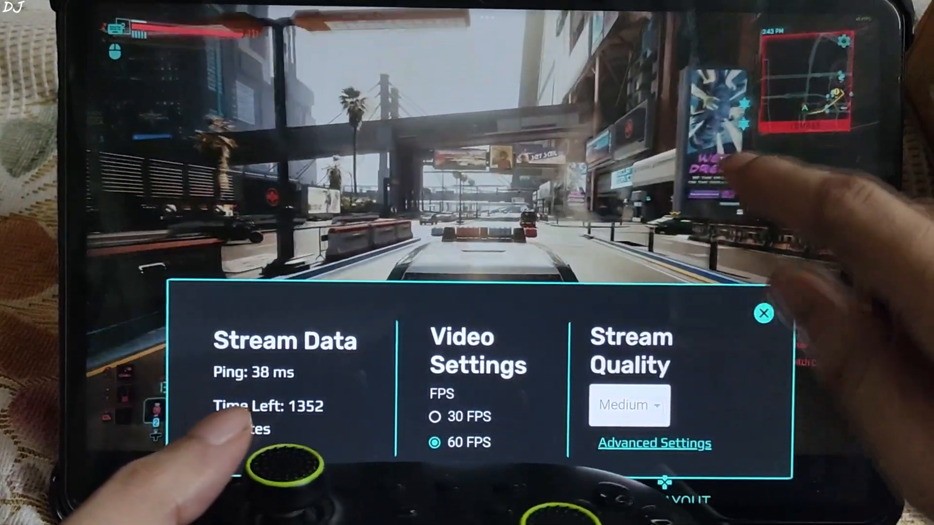
Step: Exit Cyberpunk 2077 to the desktop and stop it from Steam's library page
click(764, 313)
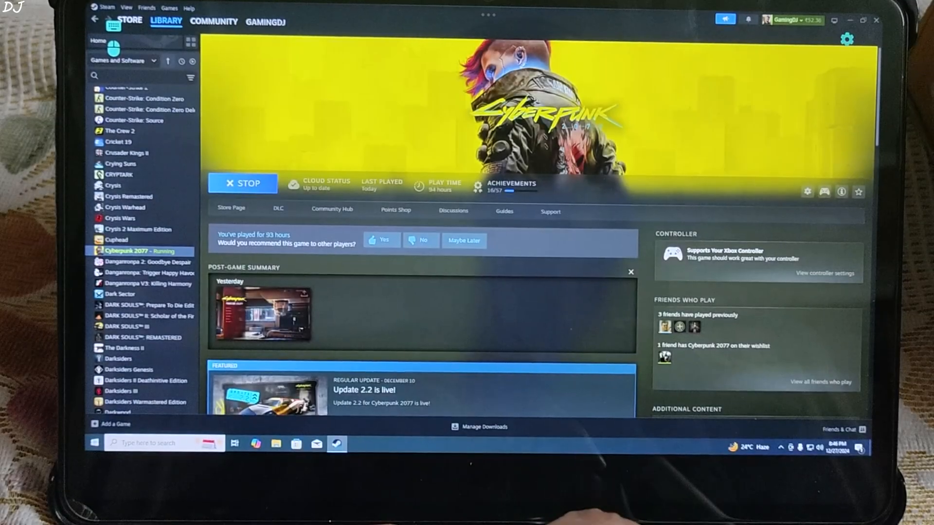
click(243, 183)
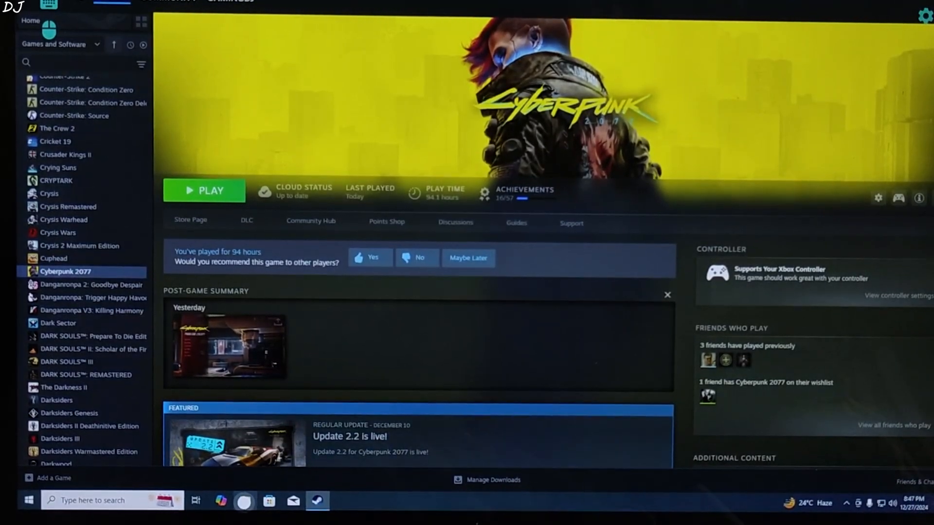
Step: Browse File Explorer to C:\Program Files (x86), listing the Steam and Epic Games folders
click(244, 501)
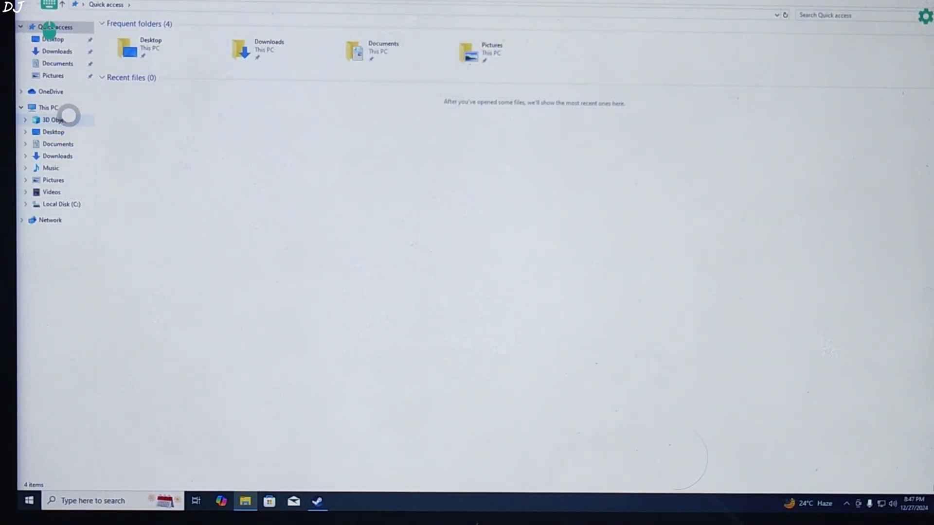
click(47, 107)
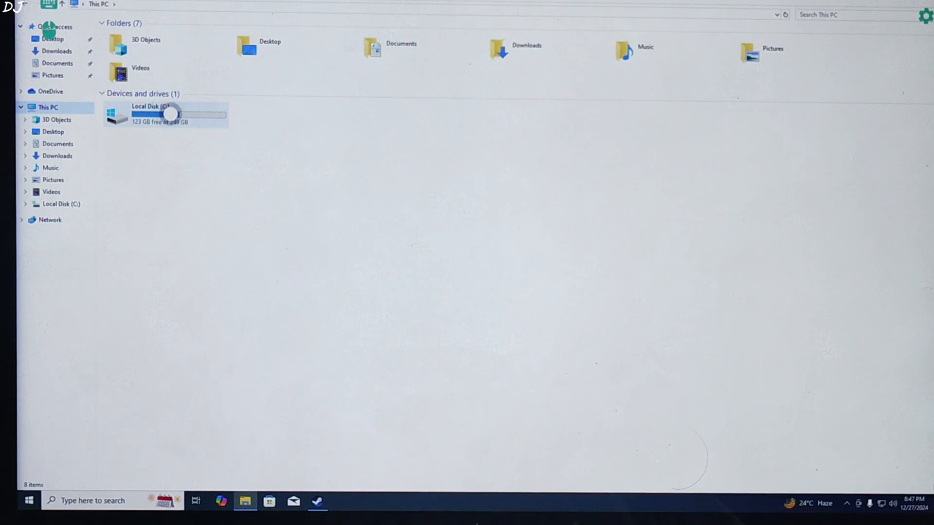
double_click(143, 113)
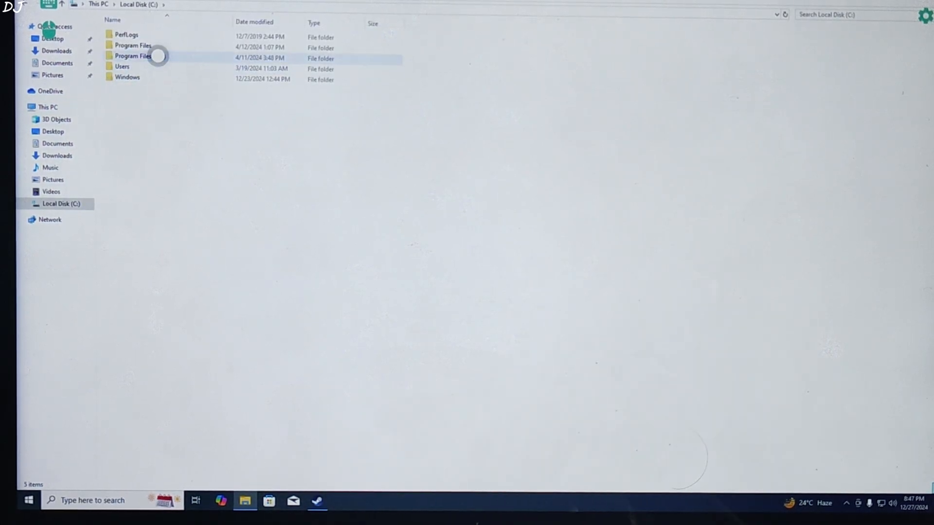
double_click(132, 56)
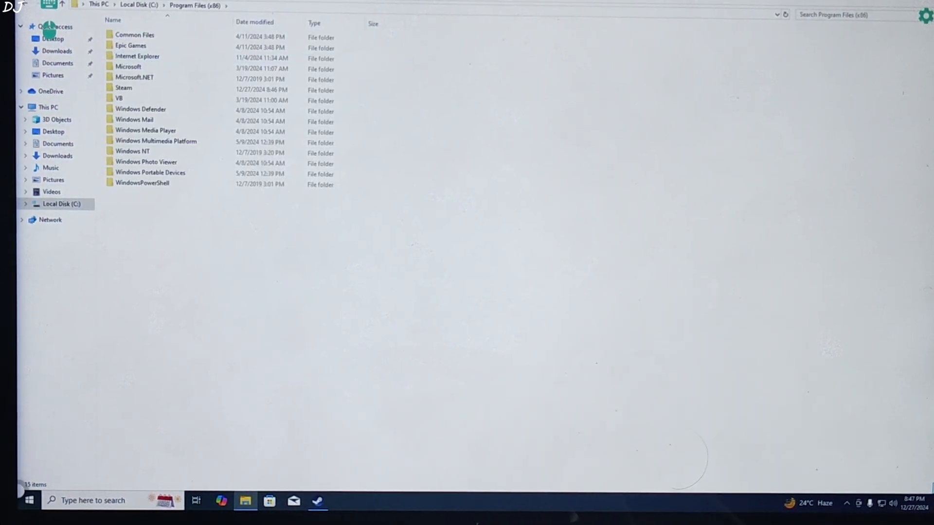
click(29, 501)
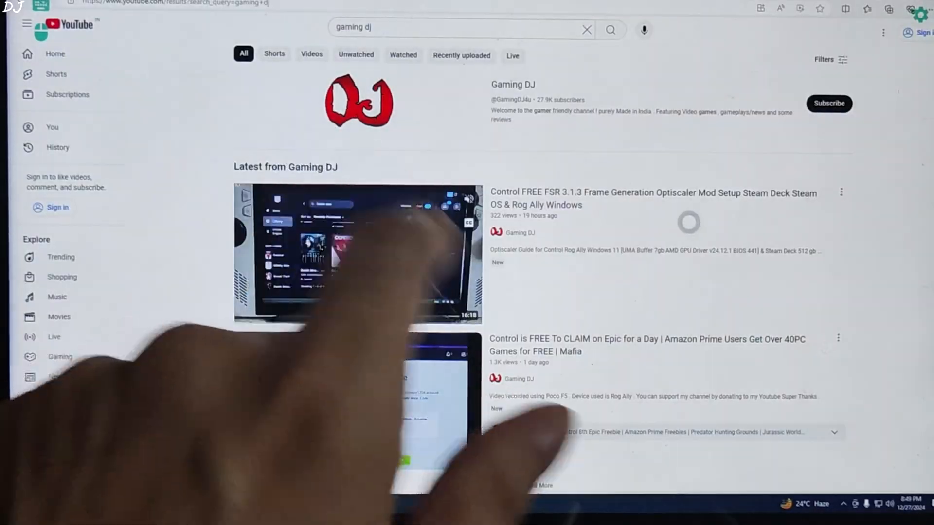
Step: Play the Gaming DJ video about Control being free on the Epic store
click(357, 255)
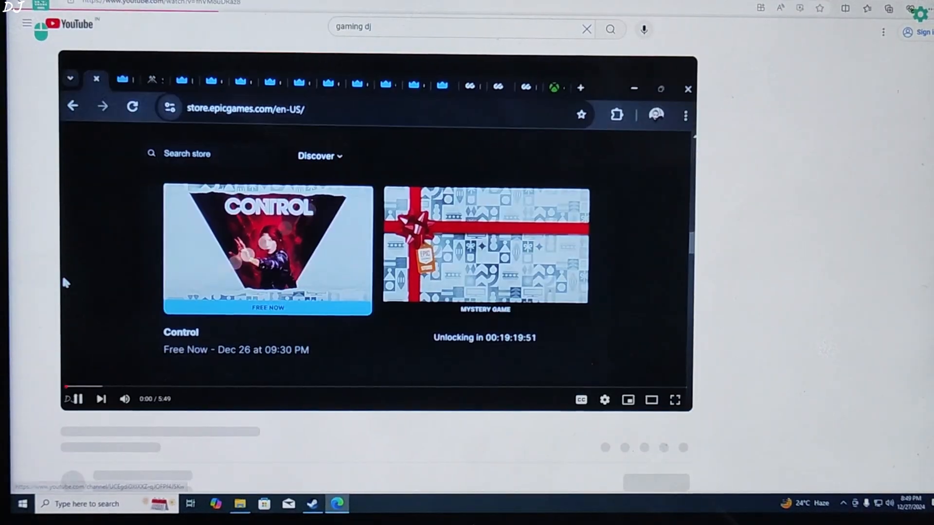